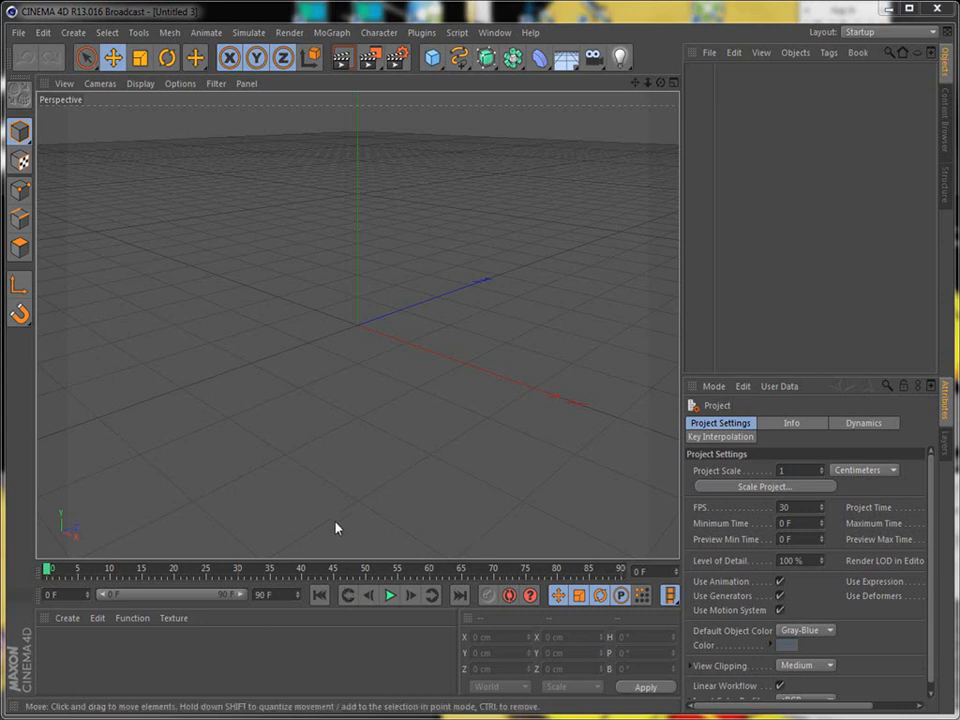
mouse_move(376, 480)
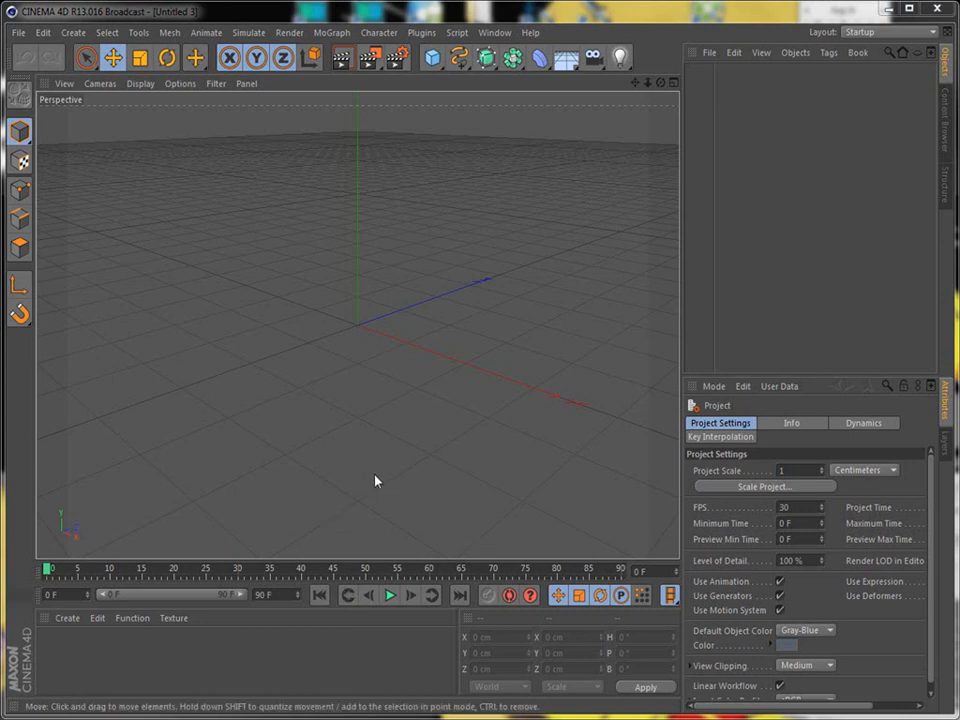
mouse_move(368, 468)
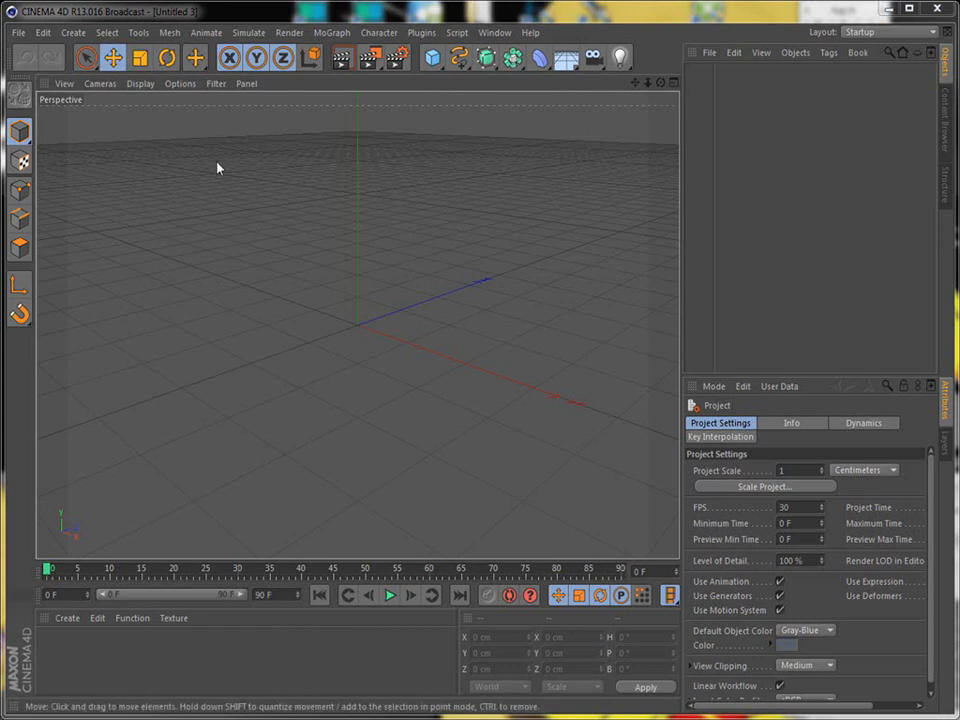
Activate the Linear spline tool from the spline palette.
left_click(458, 56)
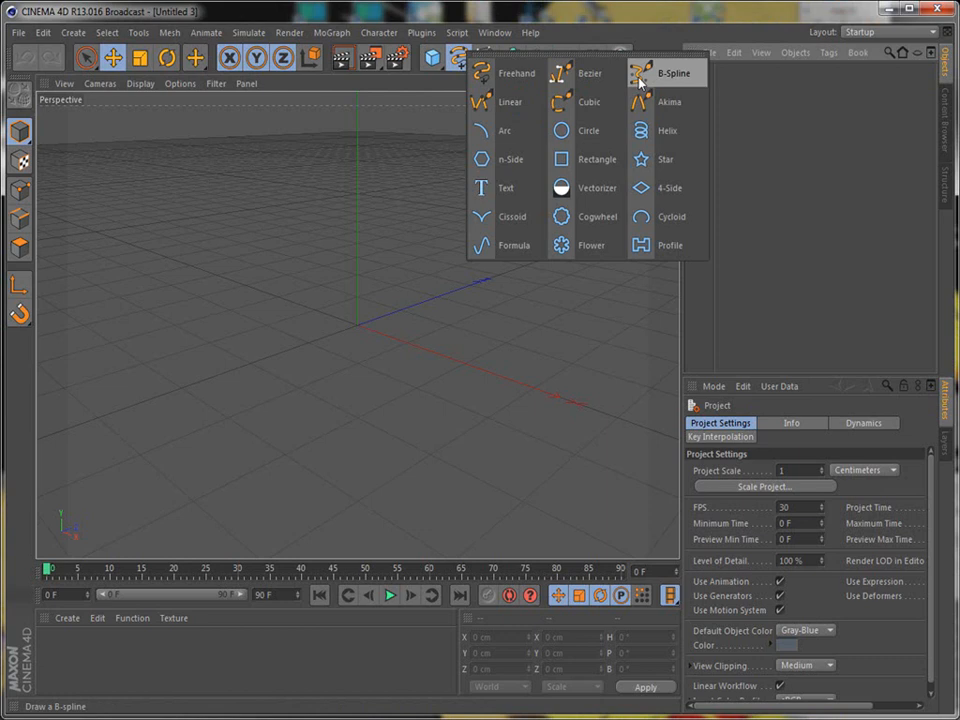
mouse_move(510, 100)
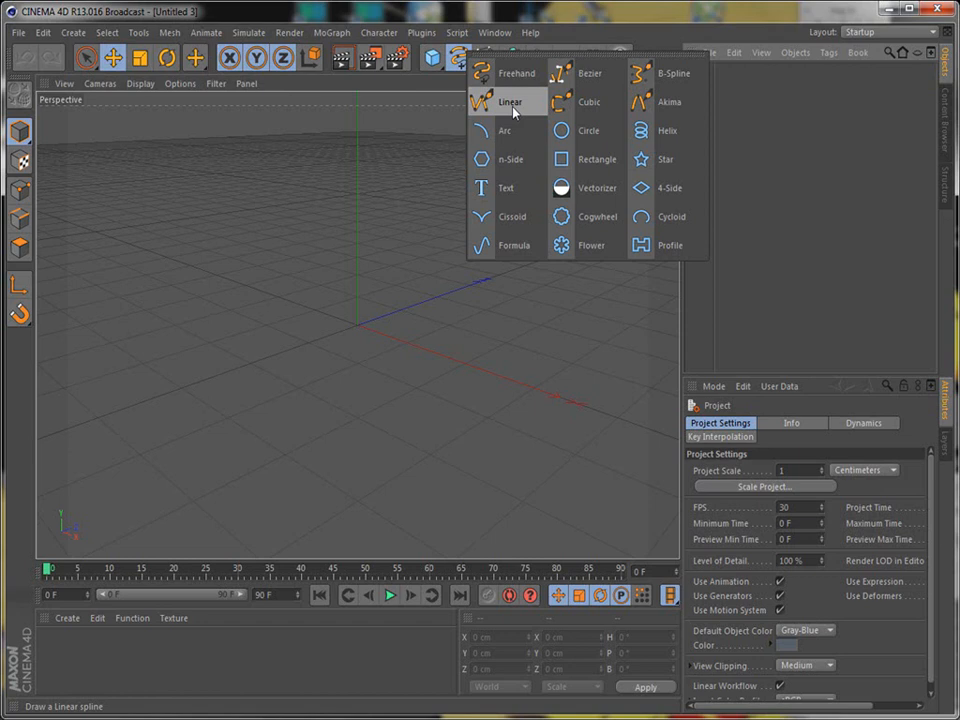
left_click(510, 100)
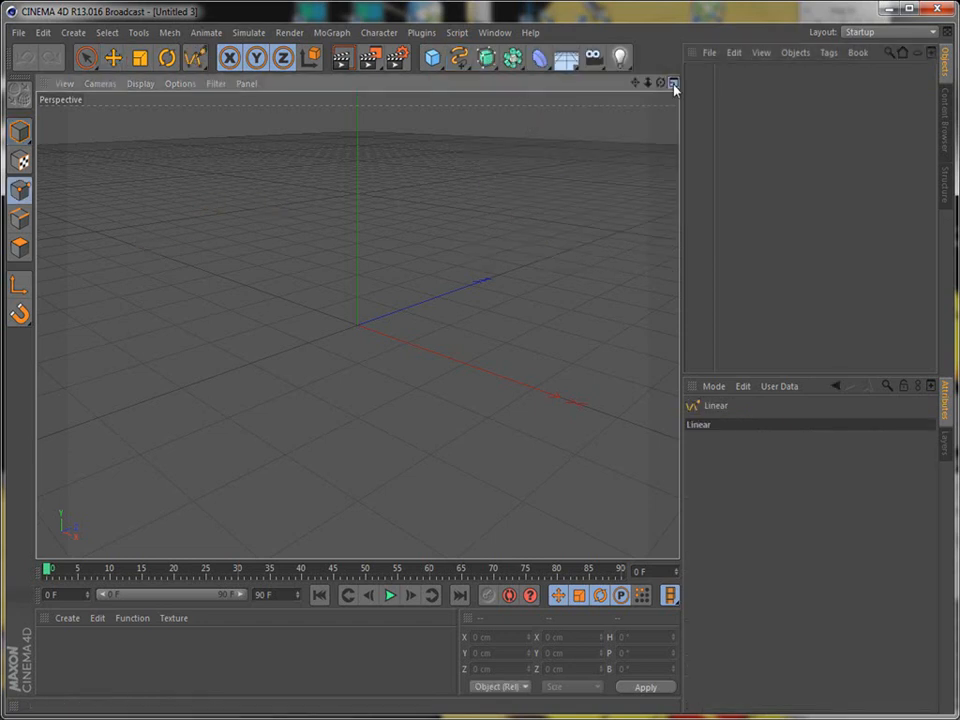
Draw the ten corner points of the star in the Front view and close it at the top point.
left_click(672, 84)
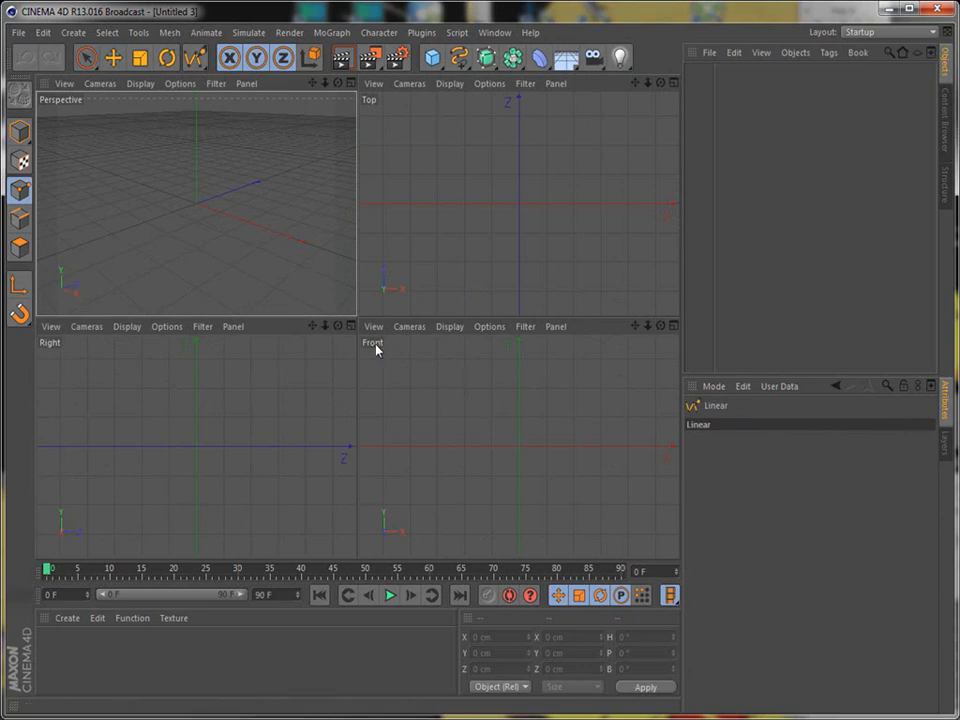
mouse_move(676, 336)
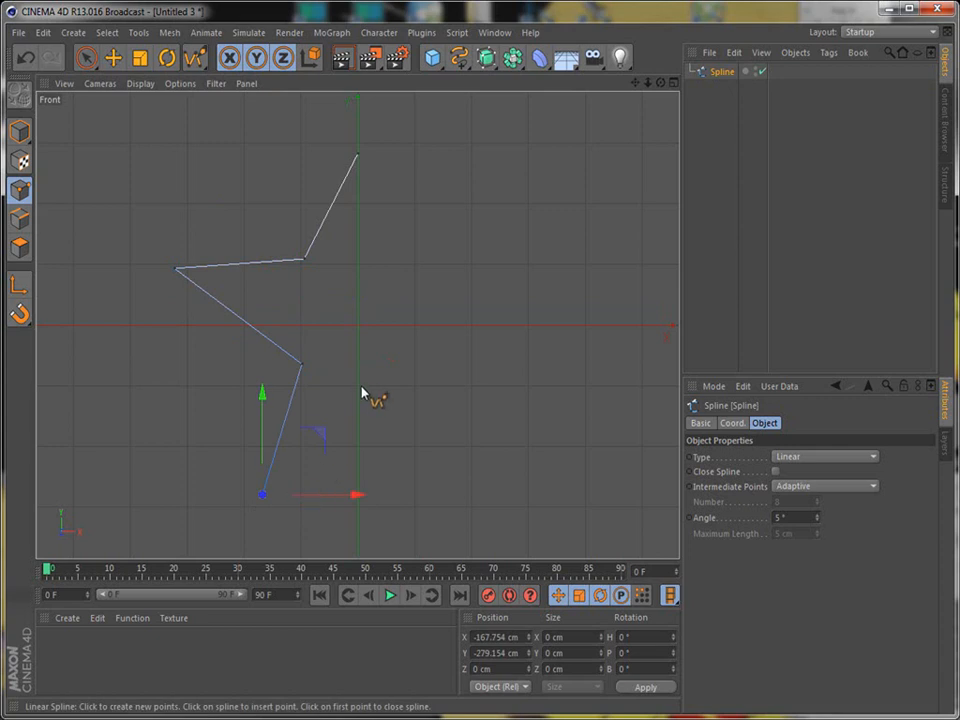
left_click_drag(262, 494, 358, 386)
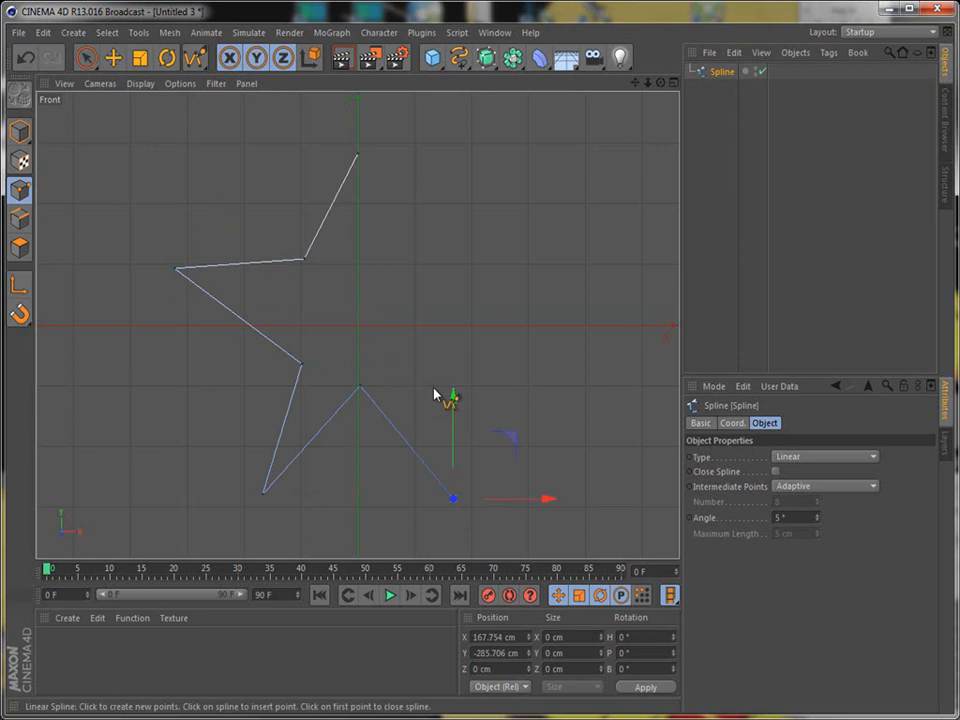
left_click_drag(452, 498, 408, 348)
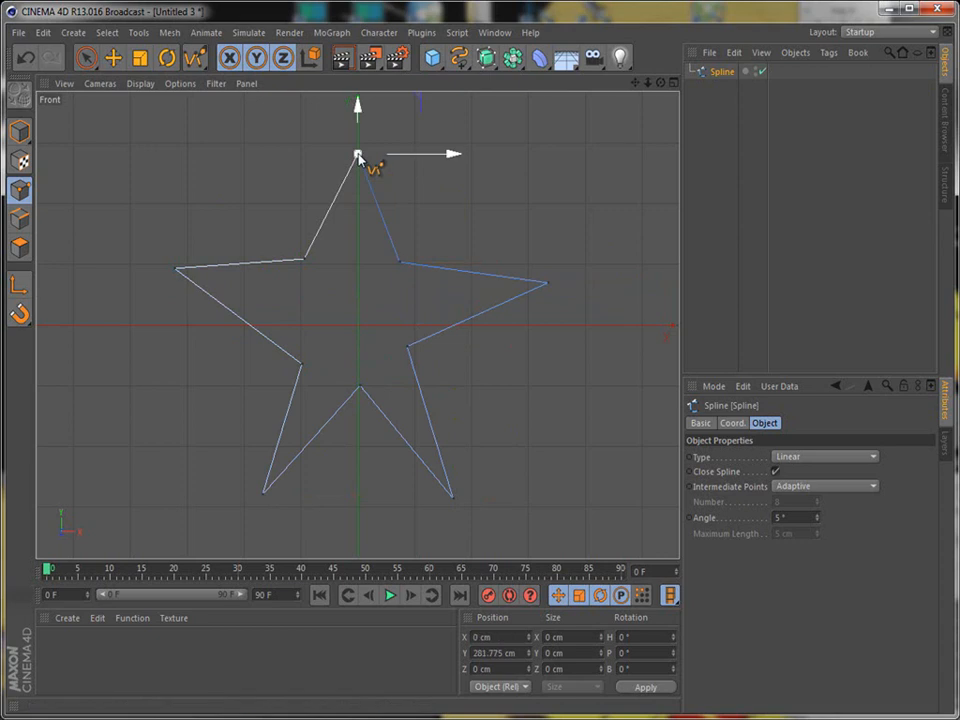
left_click(88, 58)
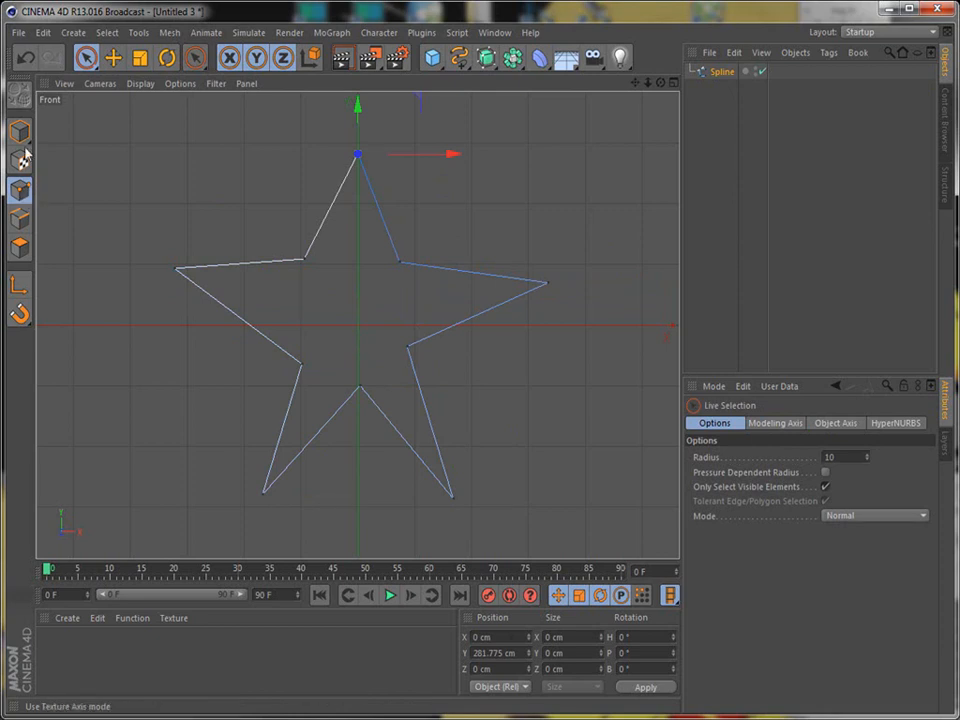
Add an Extrude NURBS generator and drop the star spline into it.
left_click(20, 130)
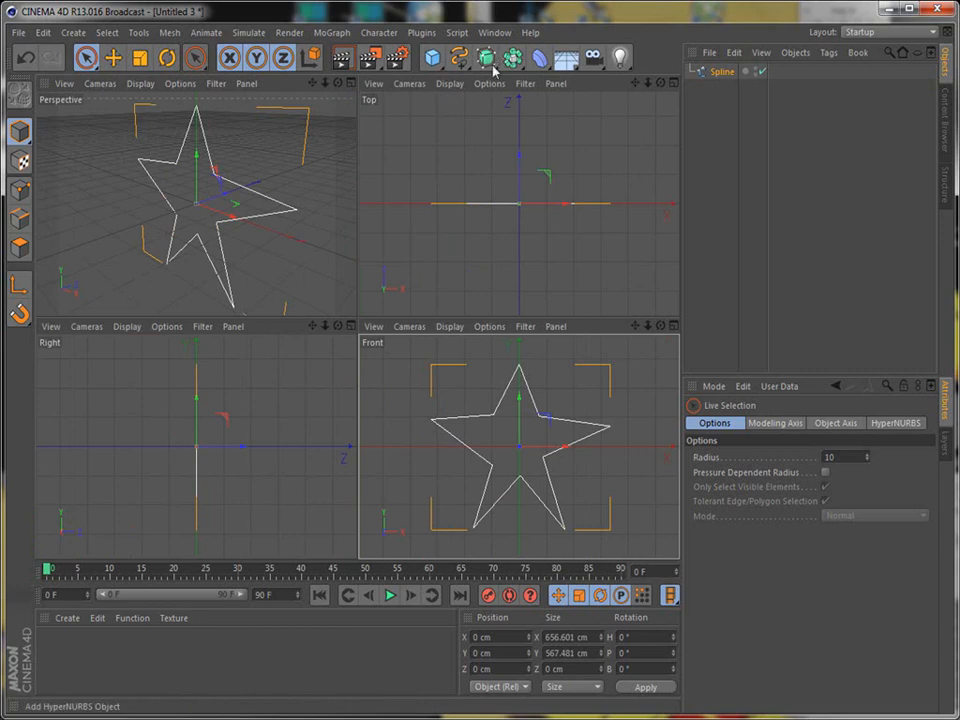
left_click(512, 56)
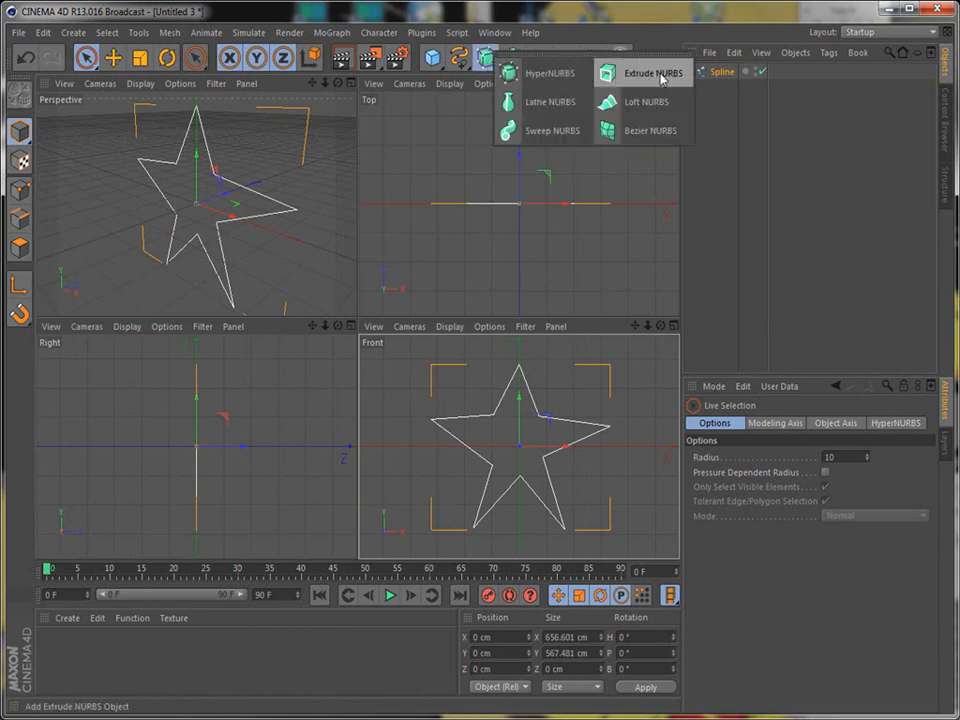
left_click(652, 72)
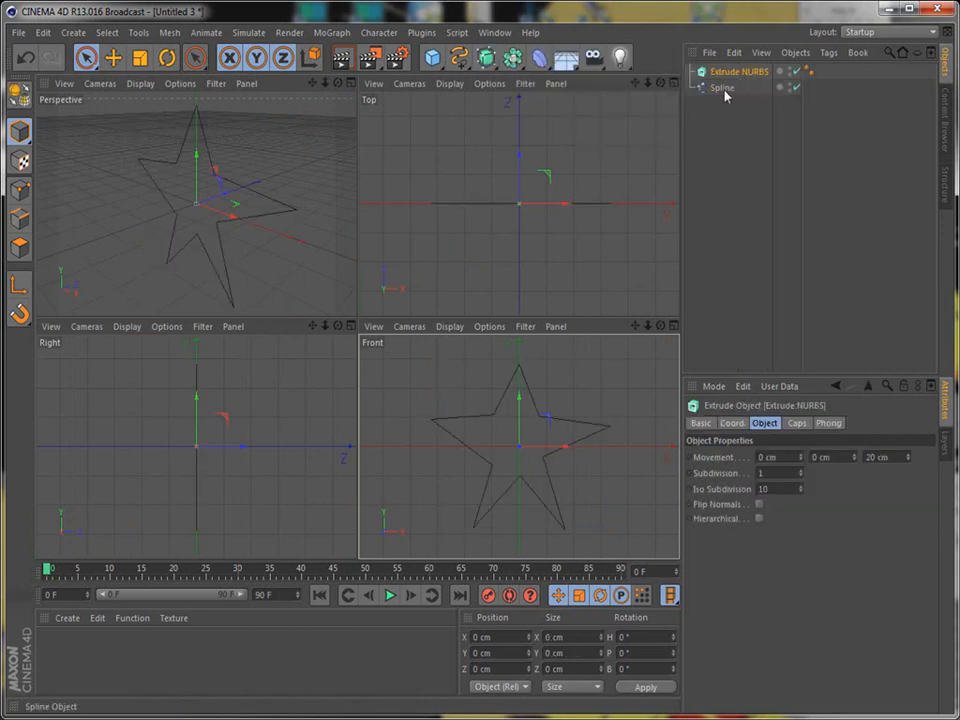
left_click(720, 88)
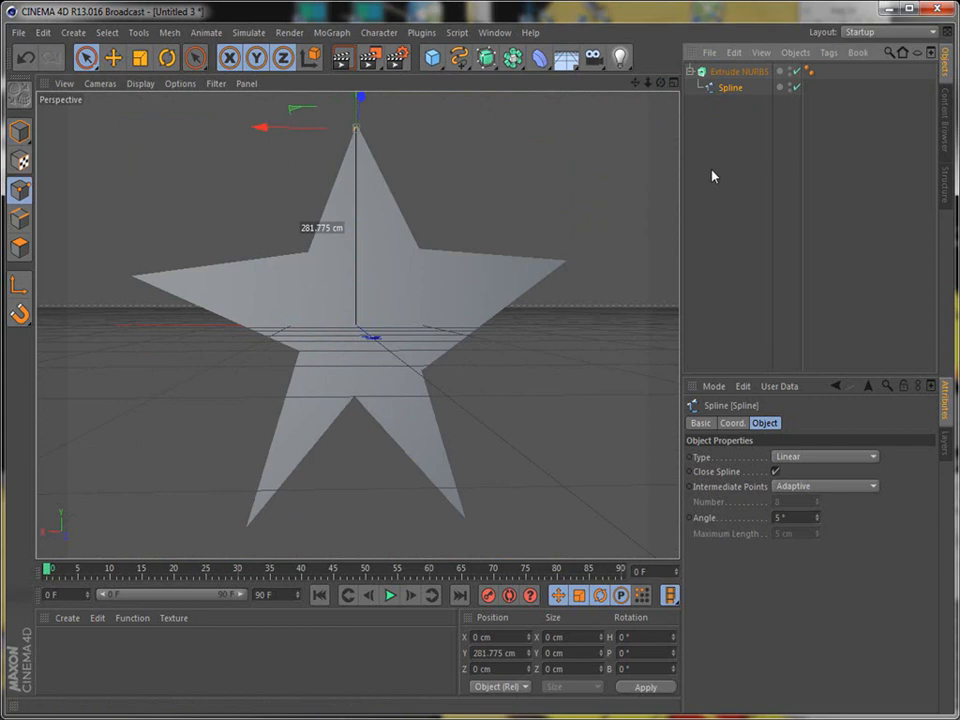
mouse_move(756, 160)
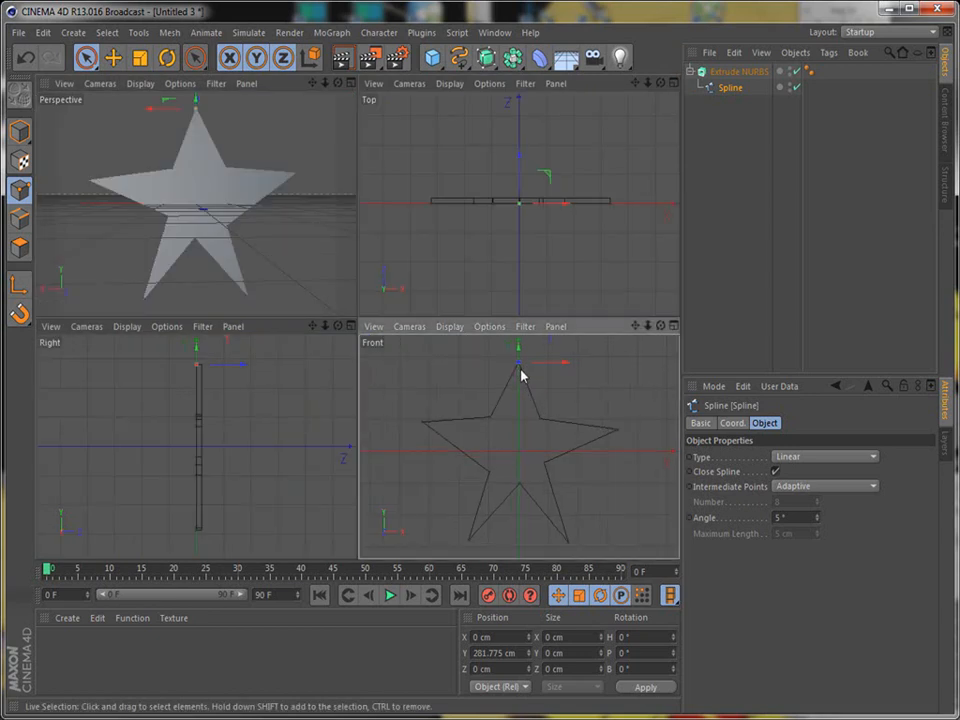
mouse_move(500, 396)
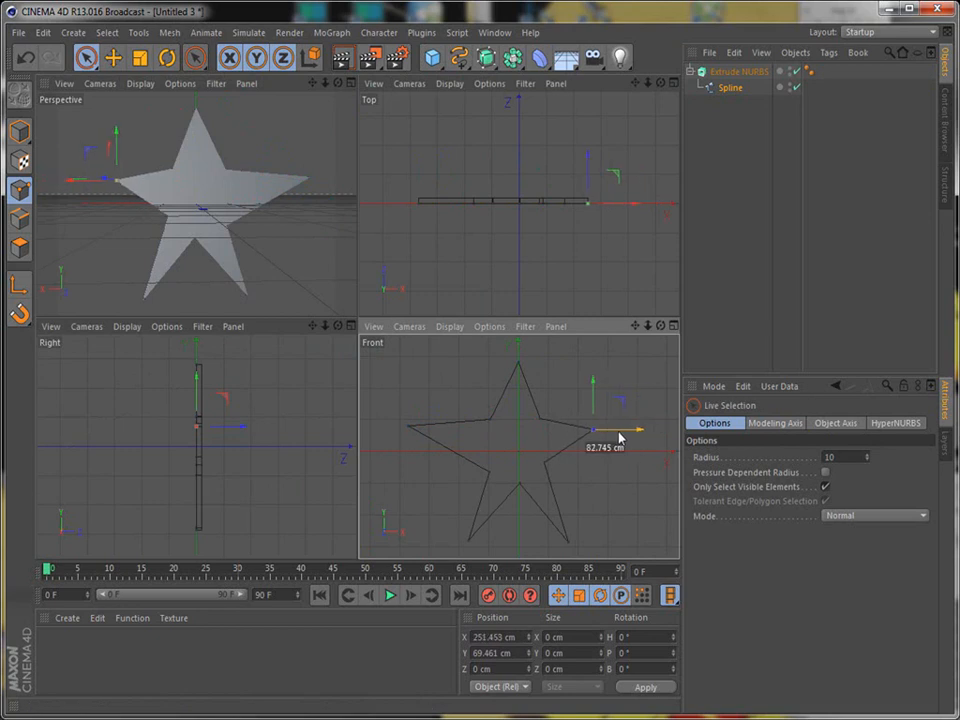
left_click_drag(620, 432, 568, 430)
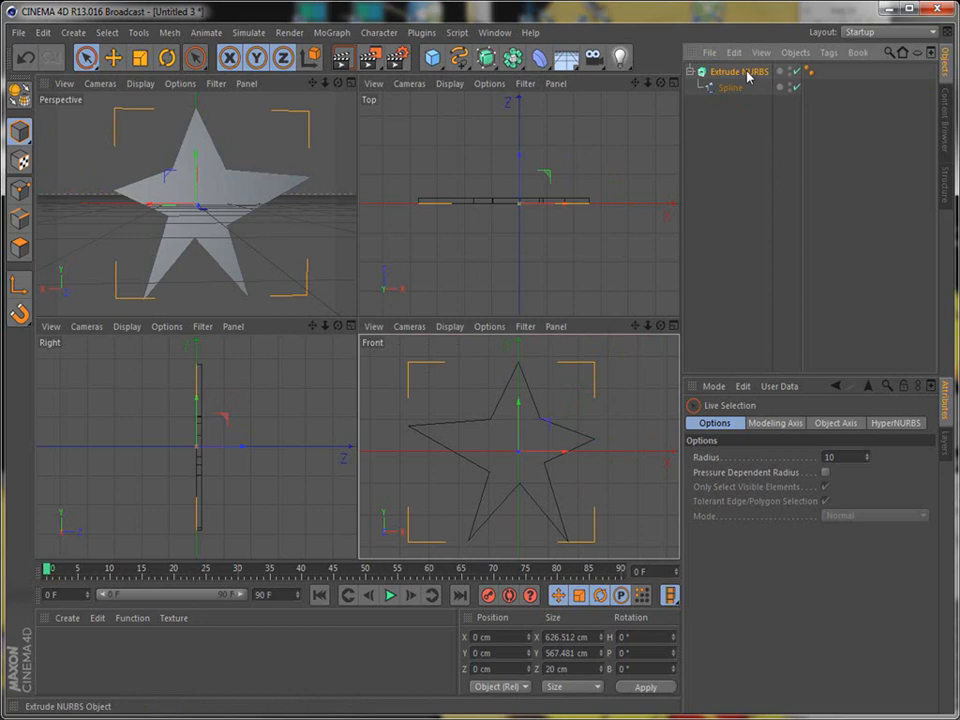
Make the Extrude NURBS and its children editable polygons.
left_click(740, 72)
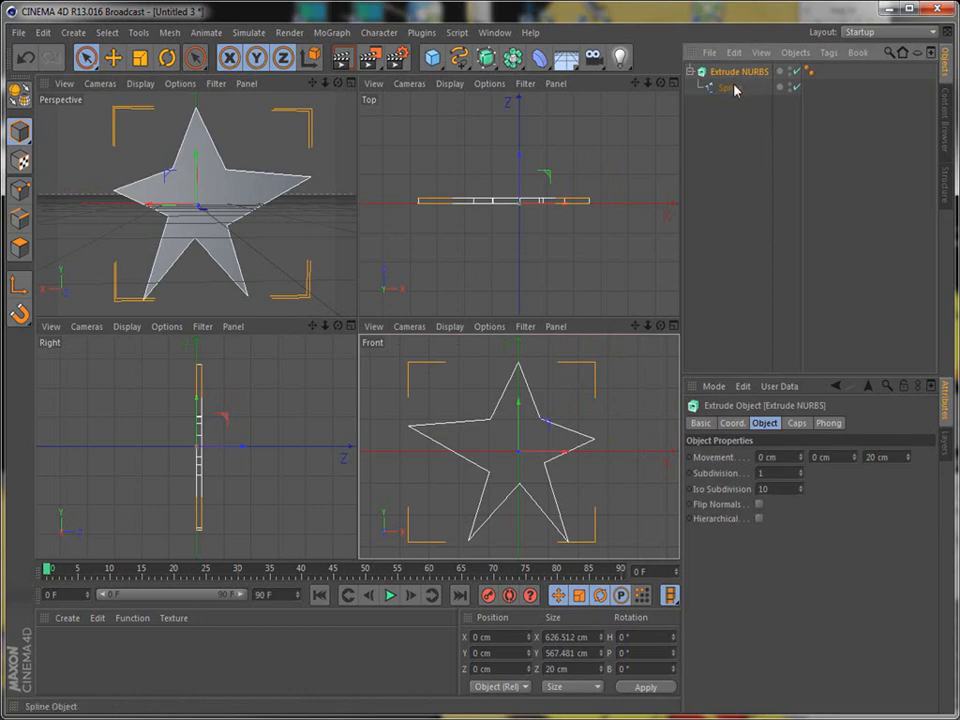
right_click(720, 88)
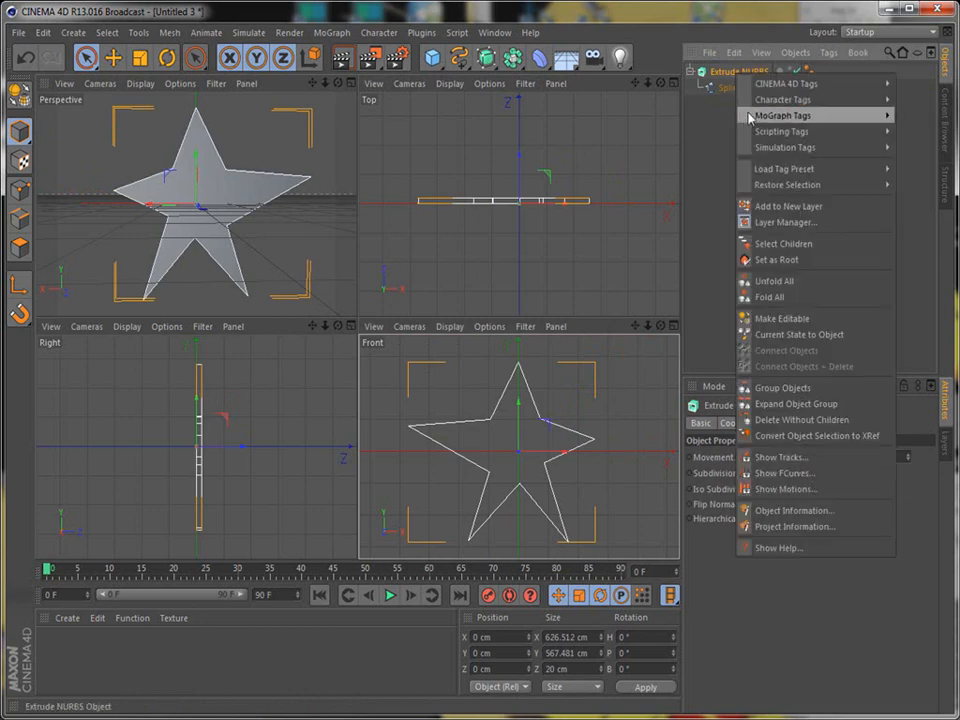
mouse_move(782, 244)
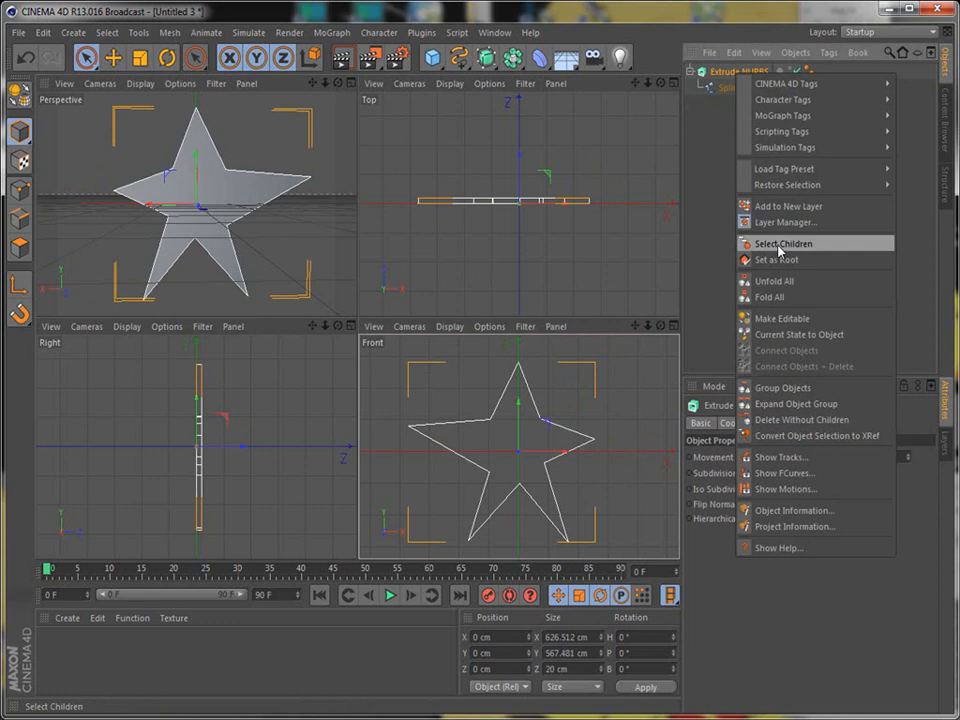
left_click(780, 244)
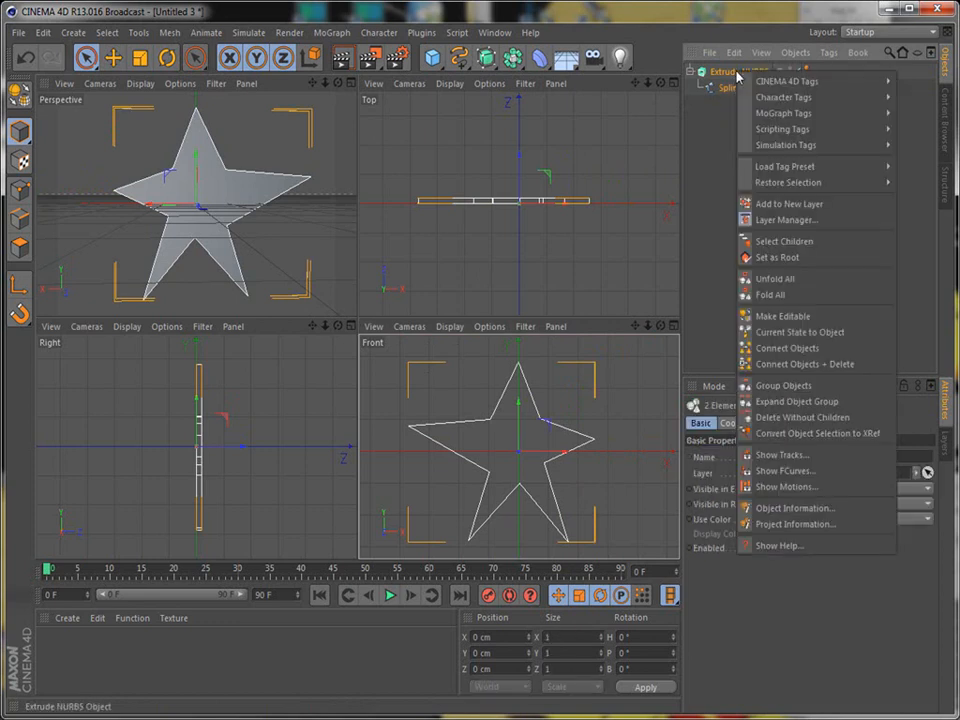
mouse_move(782, 316)
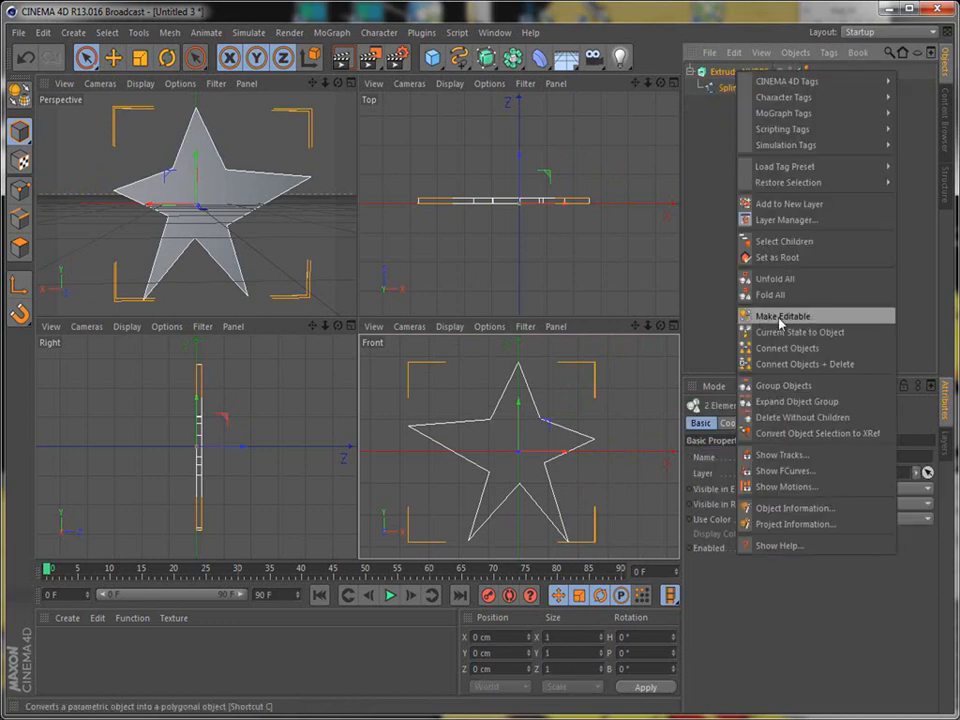
left_click(780, 316)
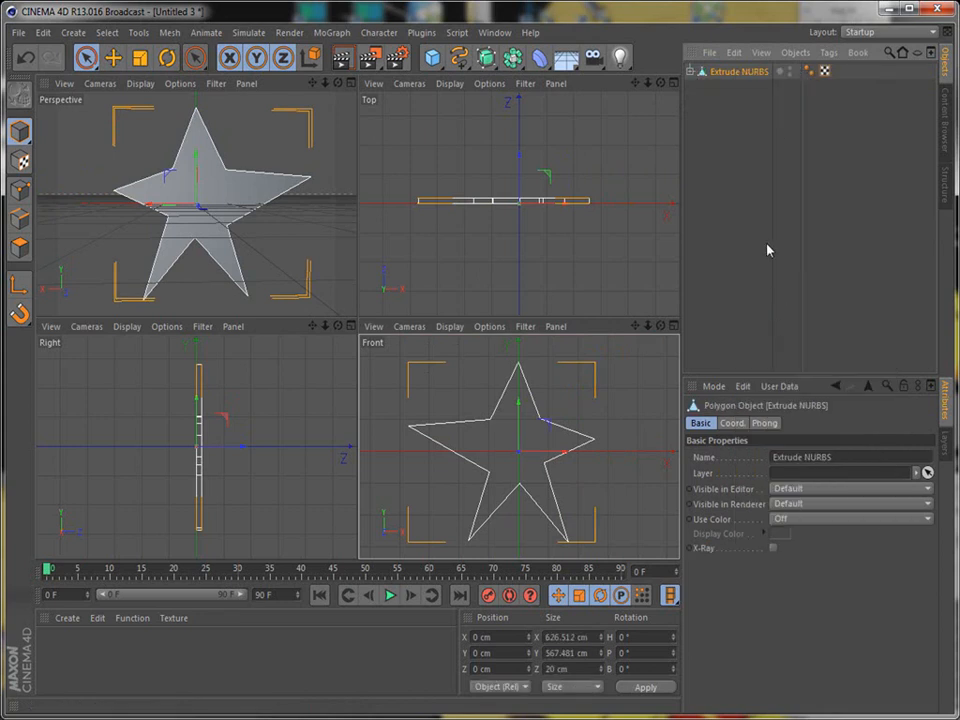
Merge the polygon object and its caps with Connect Objects + Delete and begin renaming the result.
left_click(702, 72)
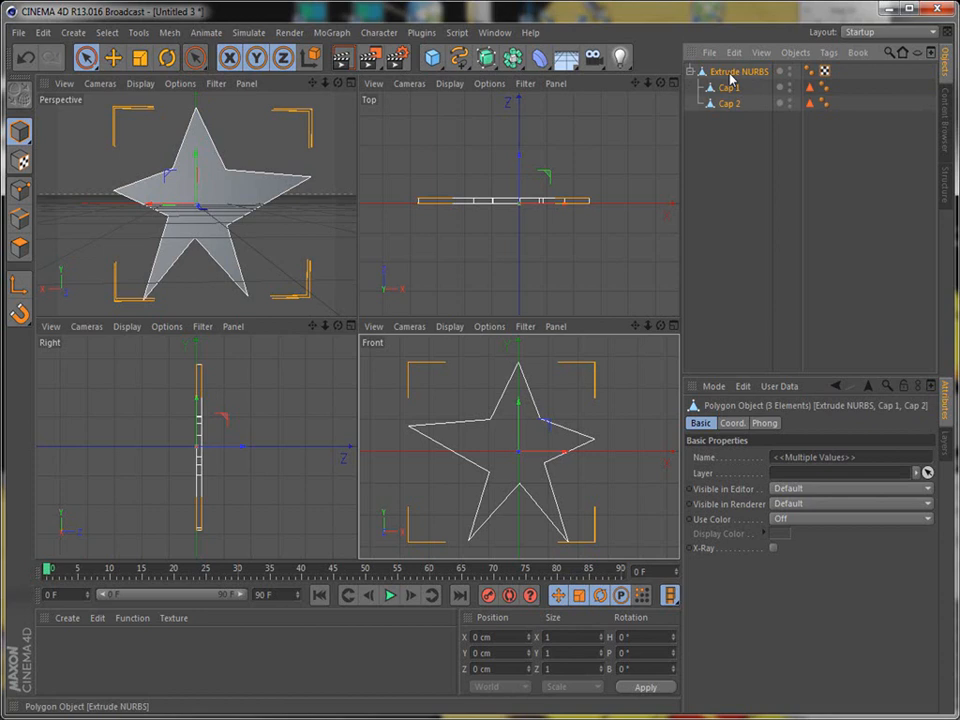
right_click(738, 72)
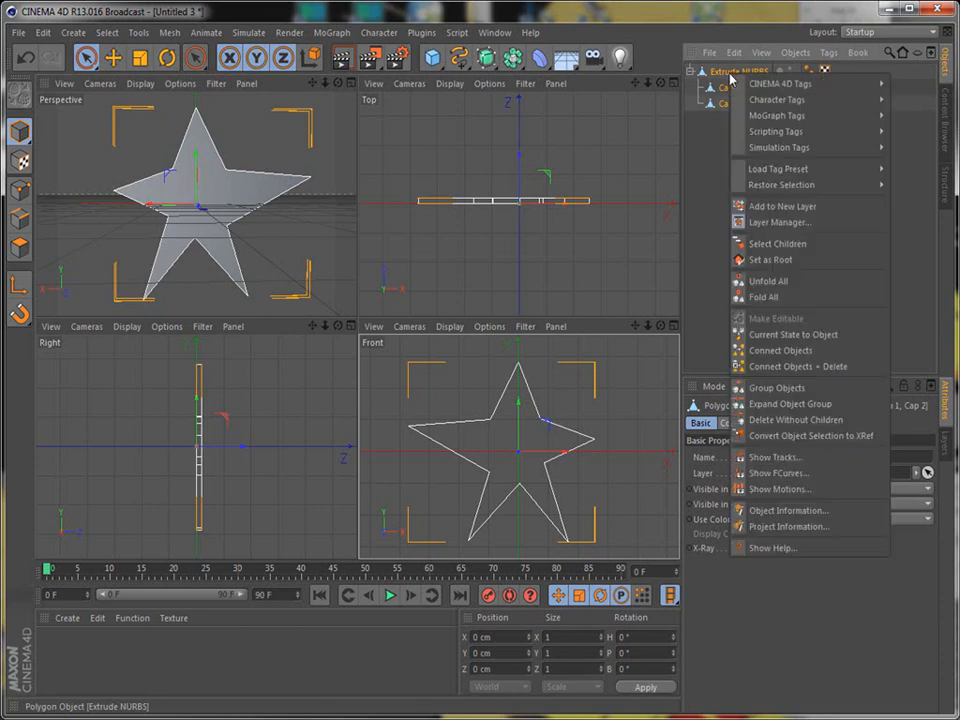
left_click(776, 244)
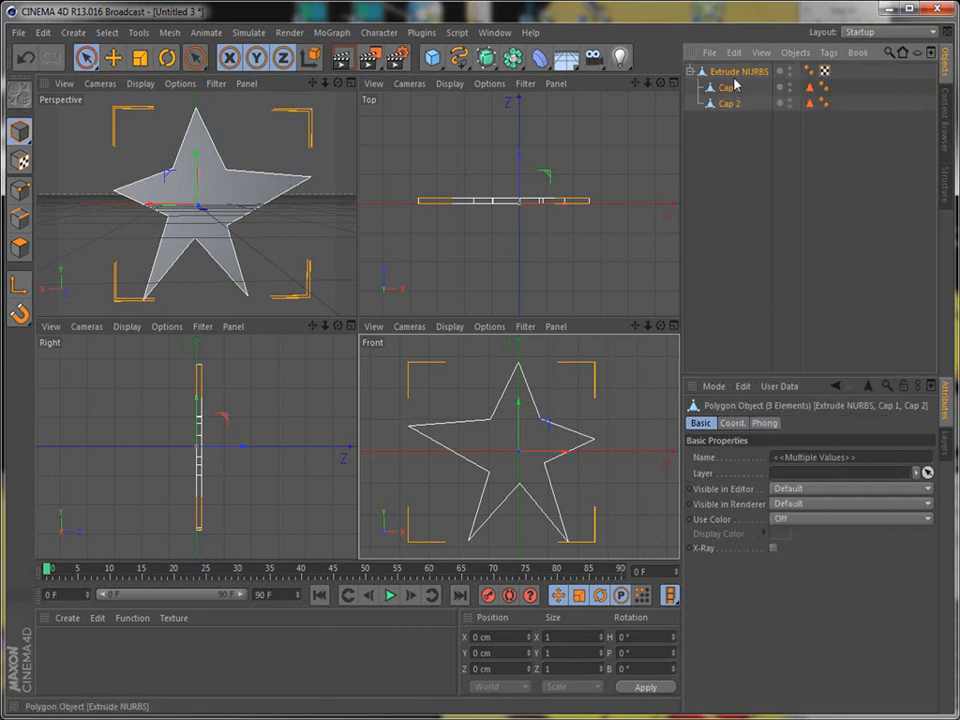
right_click(738, 72)
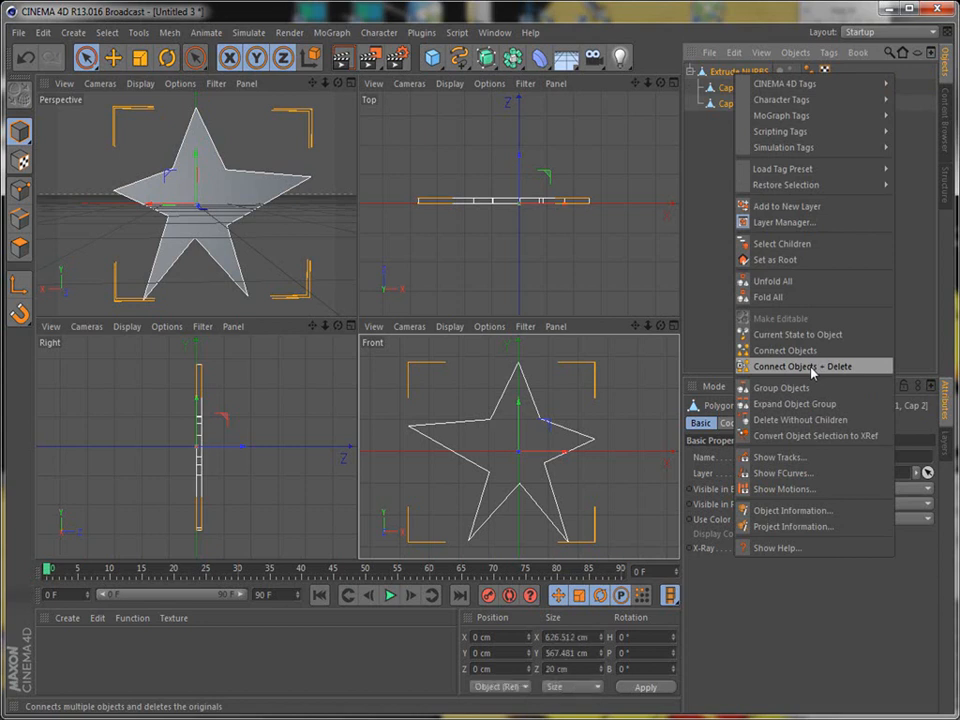
left_click(804, 366)
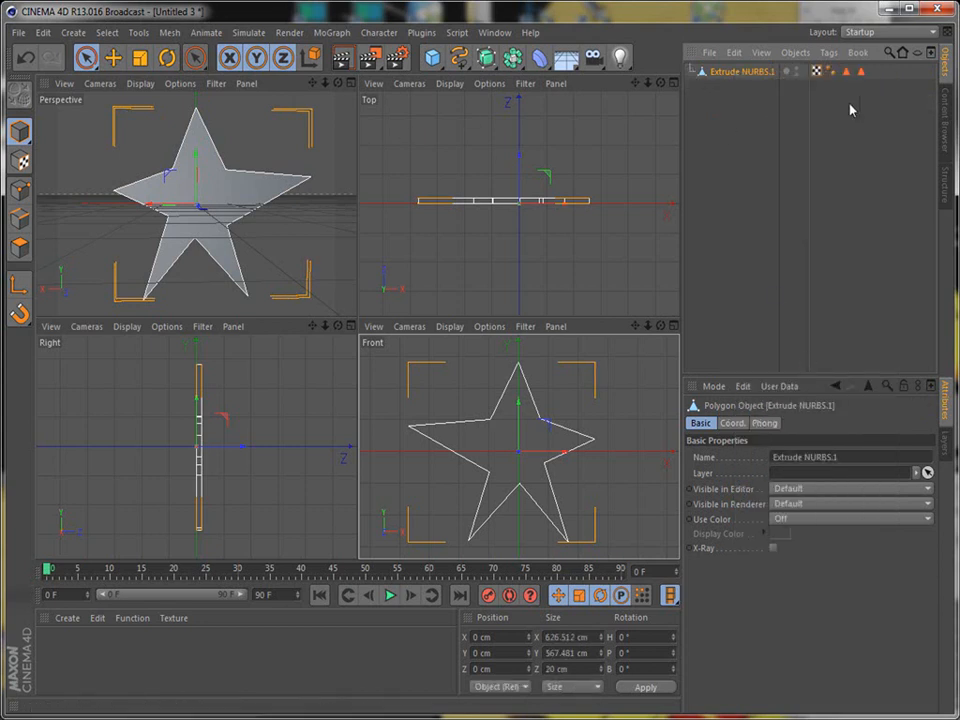
double_click(742, 72)
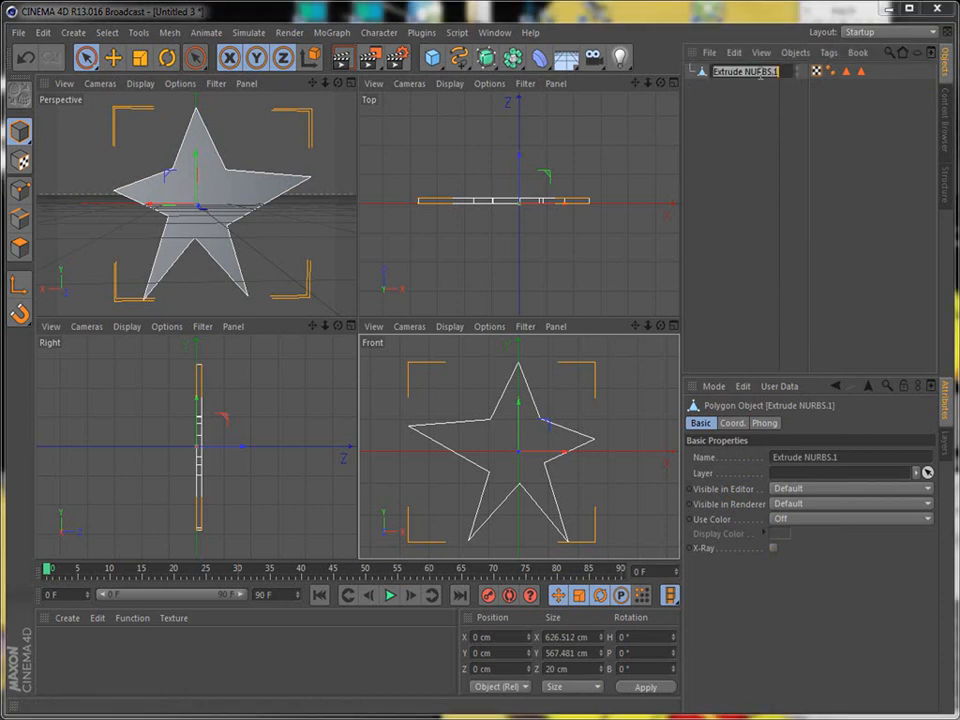
mouse_move(756, 84)
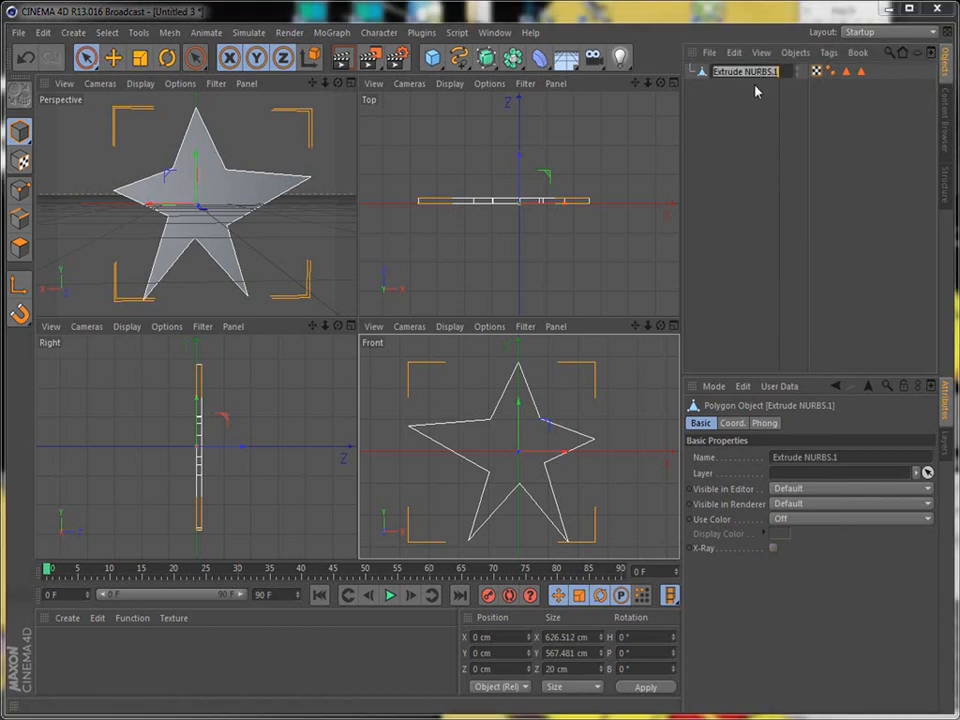